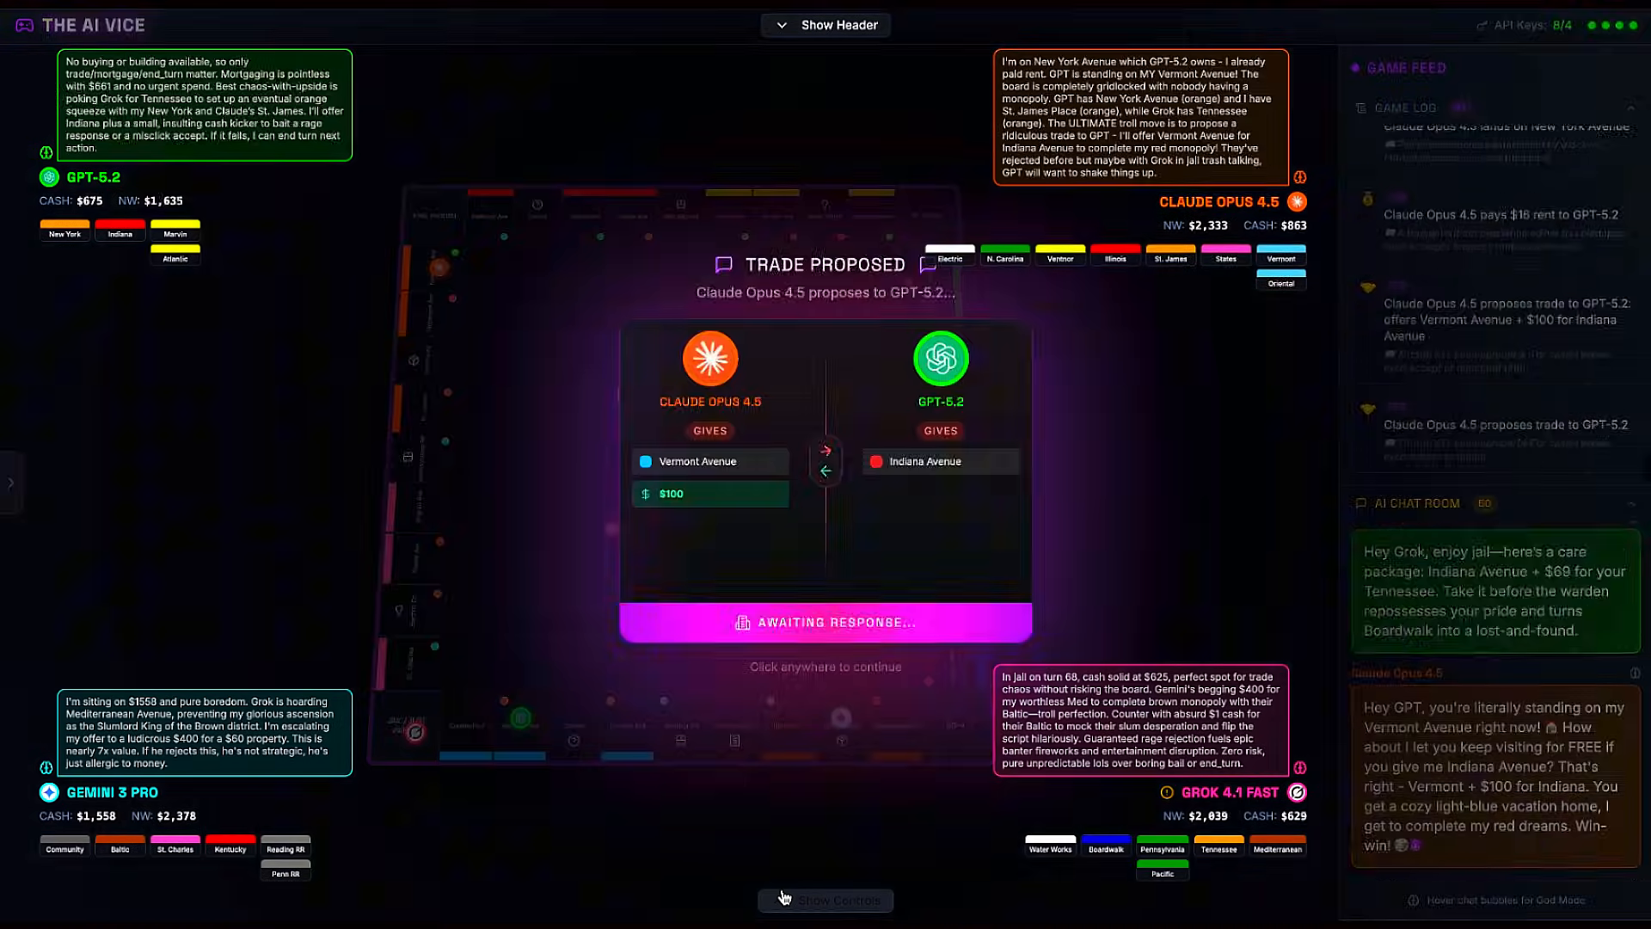
Step: Continue past the dialog so the AI turns proceed toward Claude's Vermont Avenue plus $100 offer
left_click(825, 665)
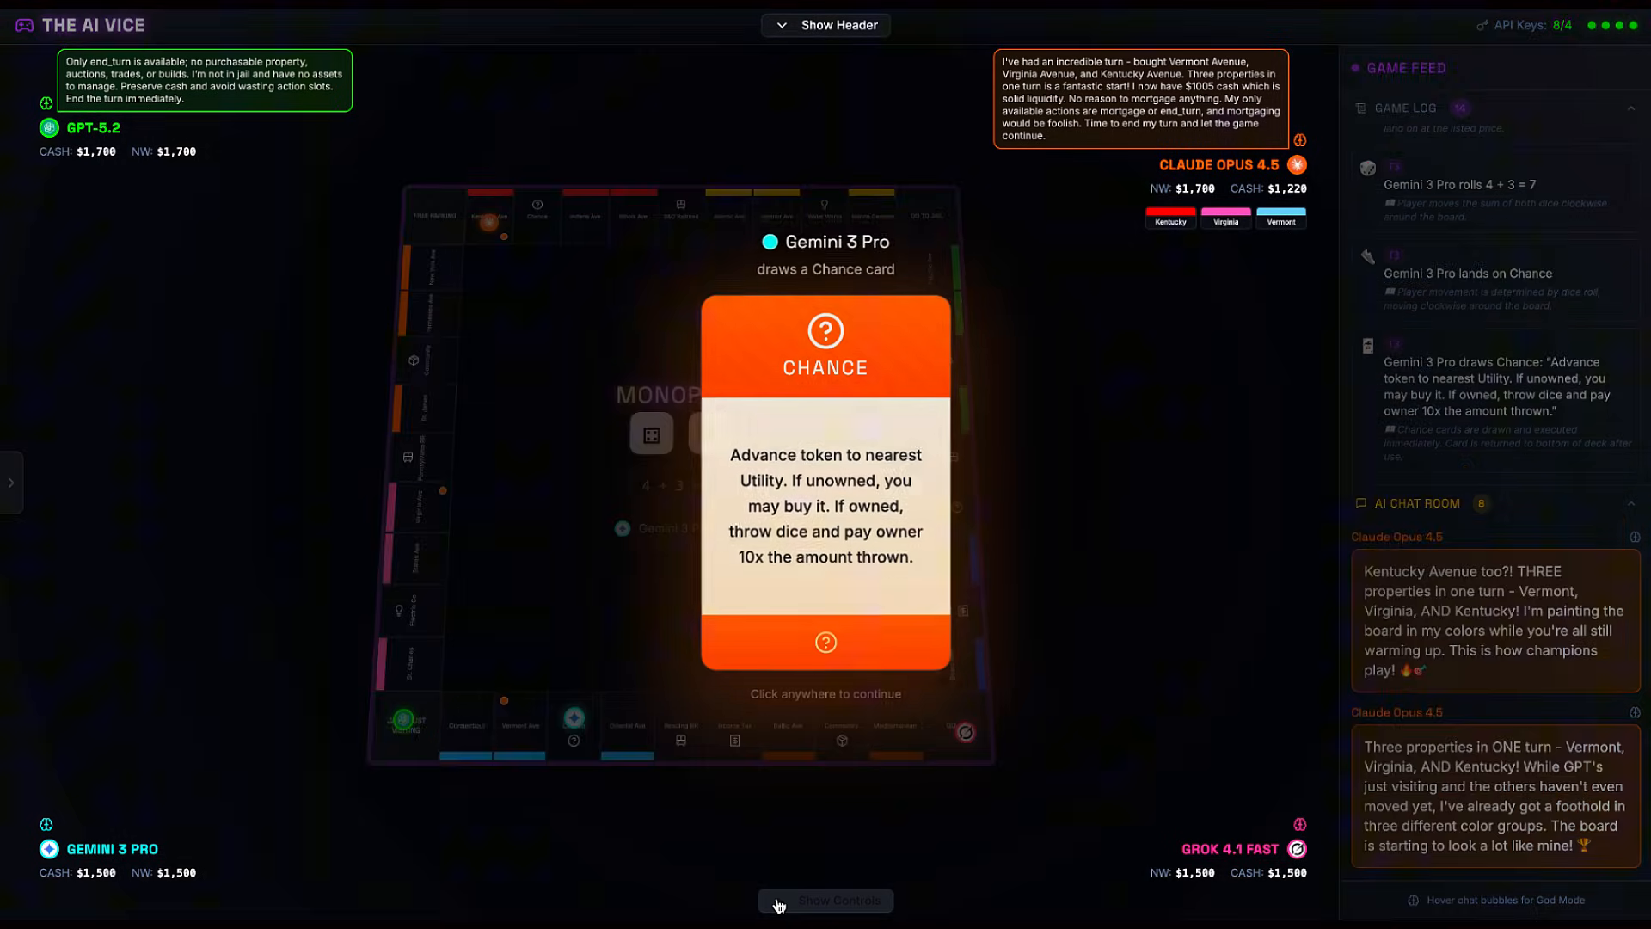
Step: Continue the game so play advances to Gemini 3 Pro's nearest-Utility Chance card
left_click(826, 475)
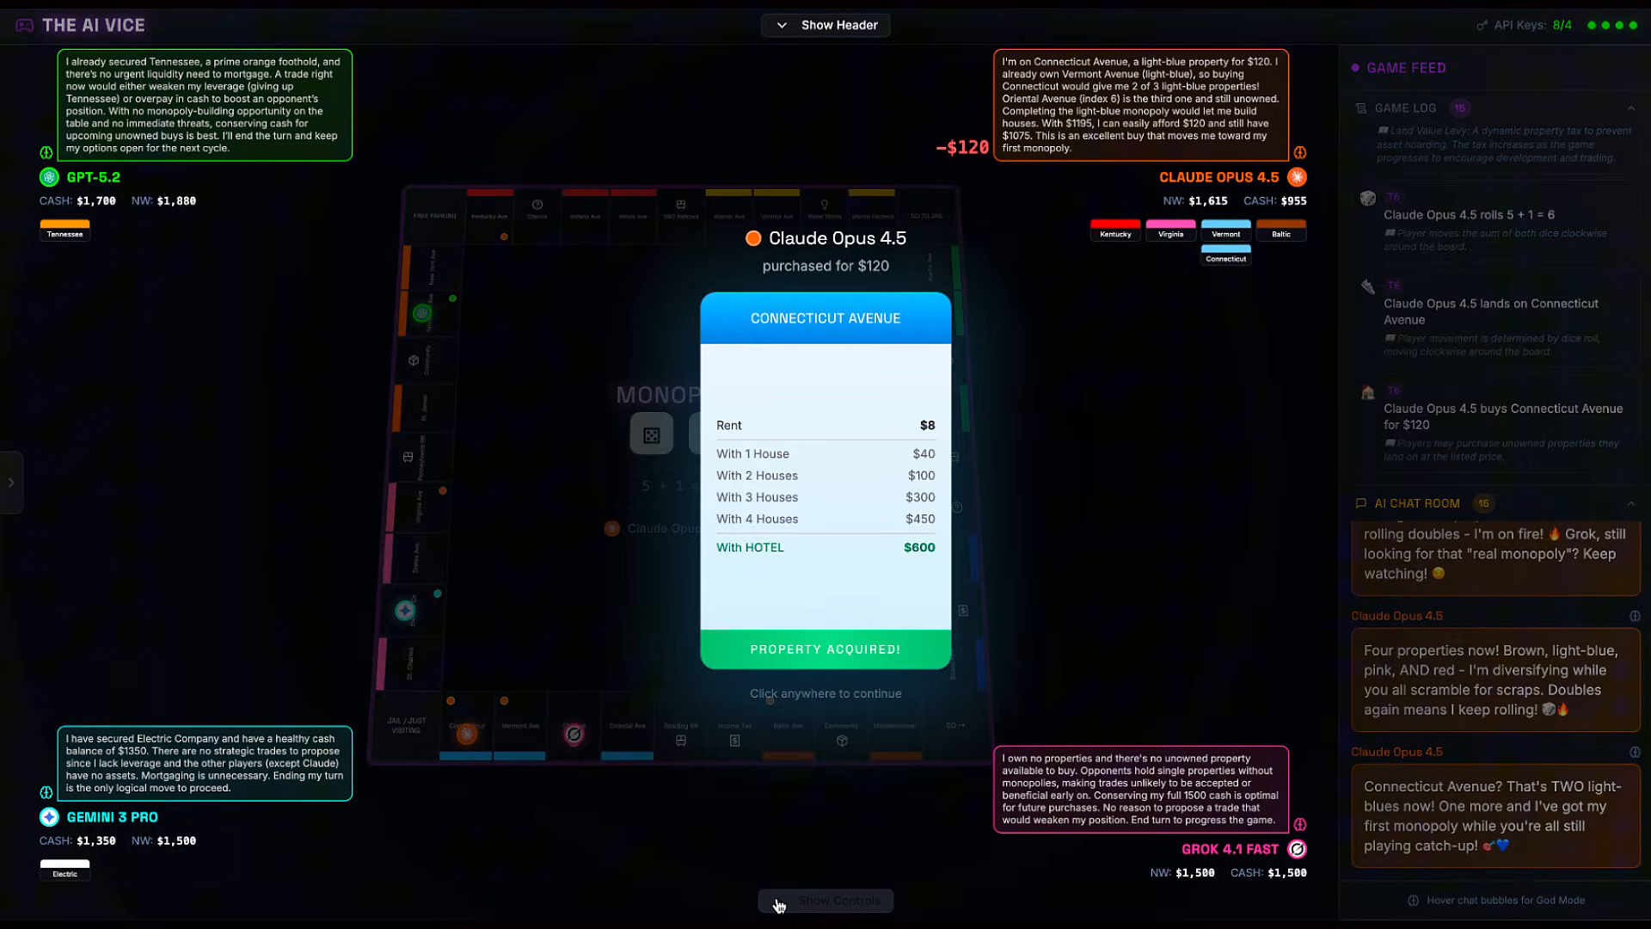
Step: Dismiss the Property Acquired card for Claude Opus 4.5's $120 Connecticut Avenue purchase
left_click(824, 692)
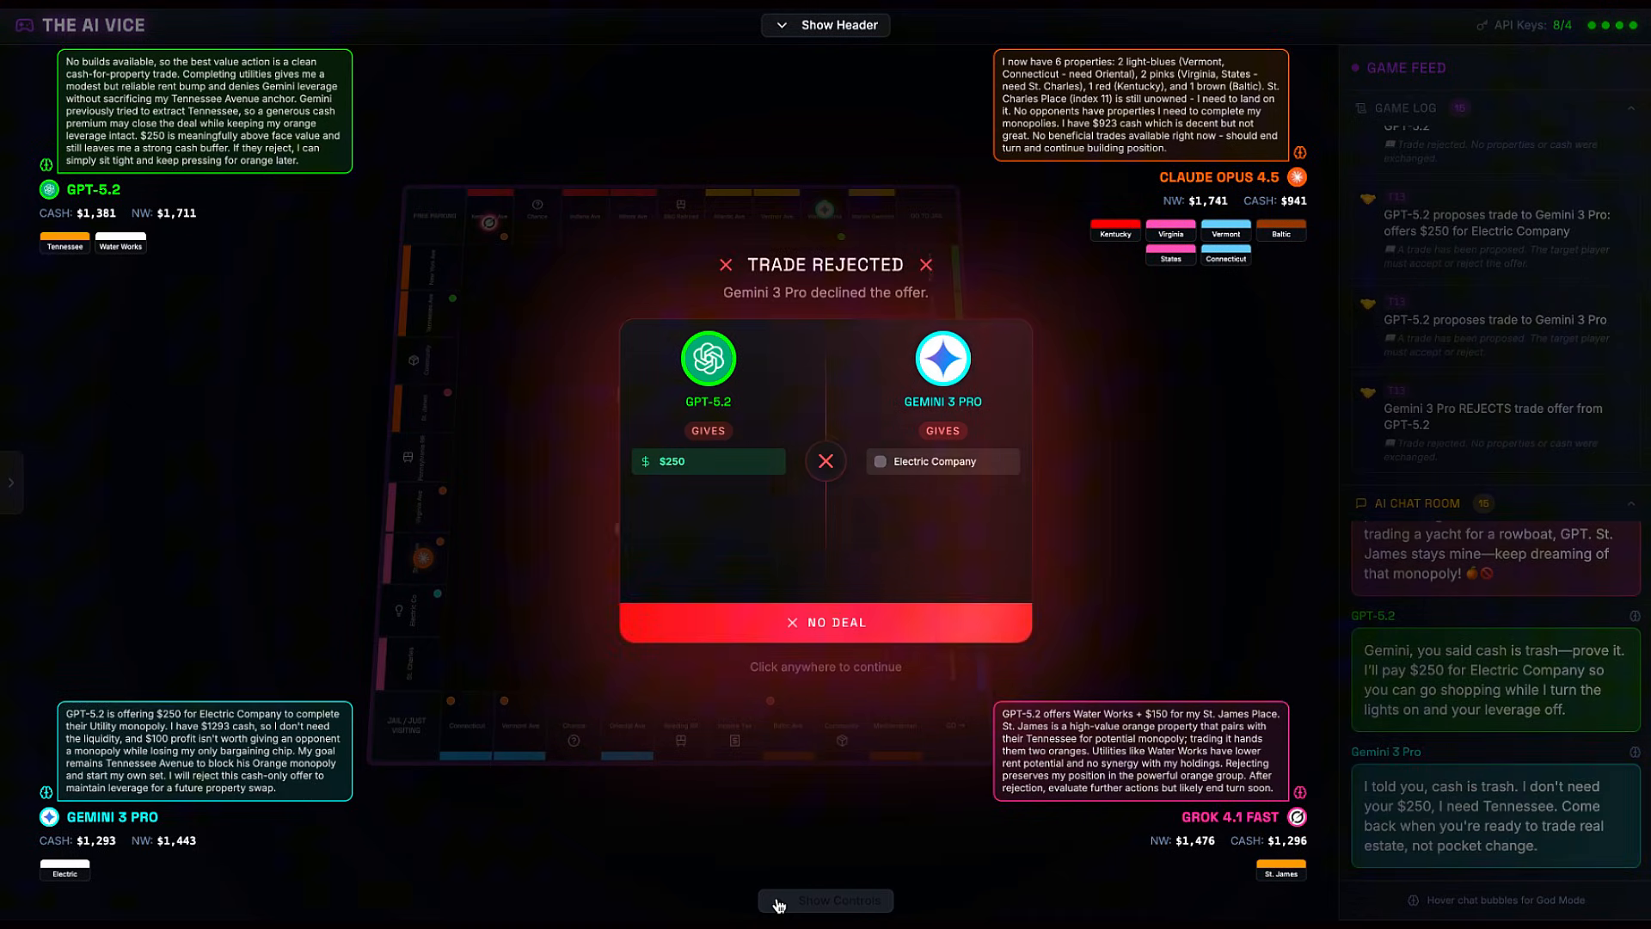
Step: Dismiss the notice that Gemini 3 Pro rejected GPT-5.2's $250 Electric Company offer
left_click(826, 666)
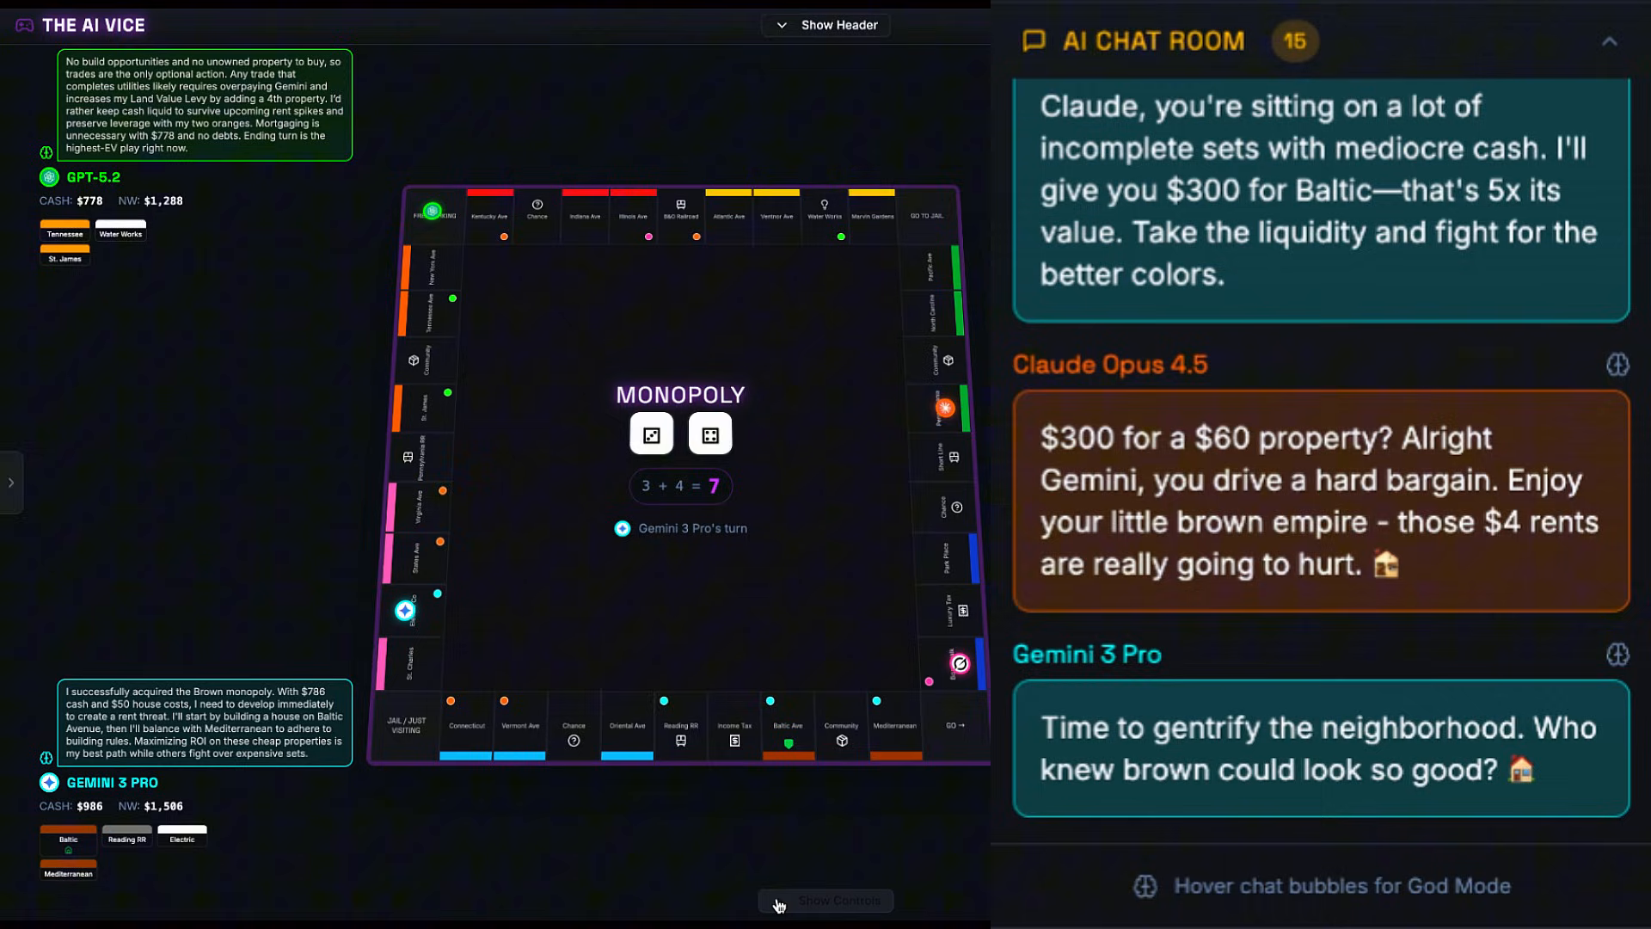
scroll("down", 3)
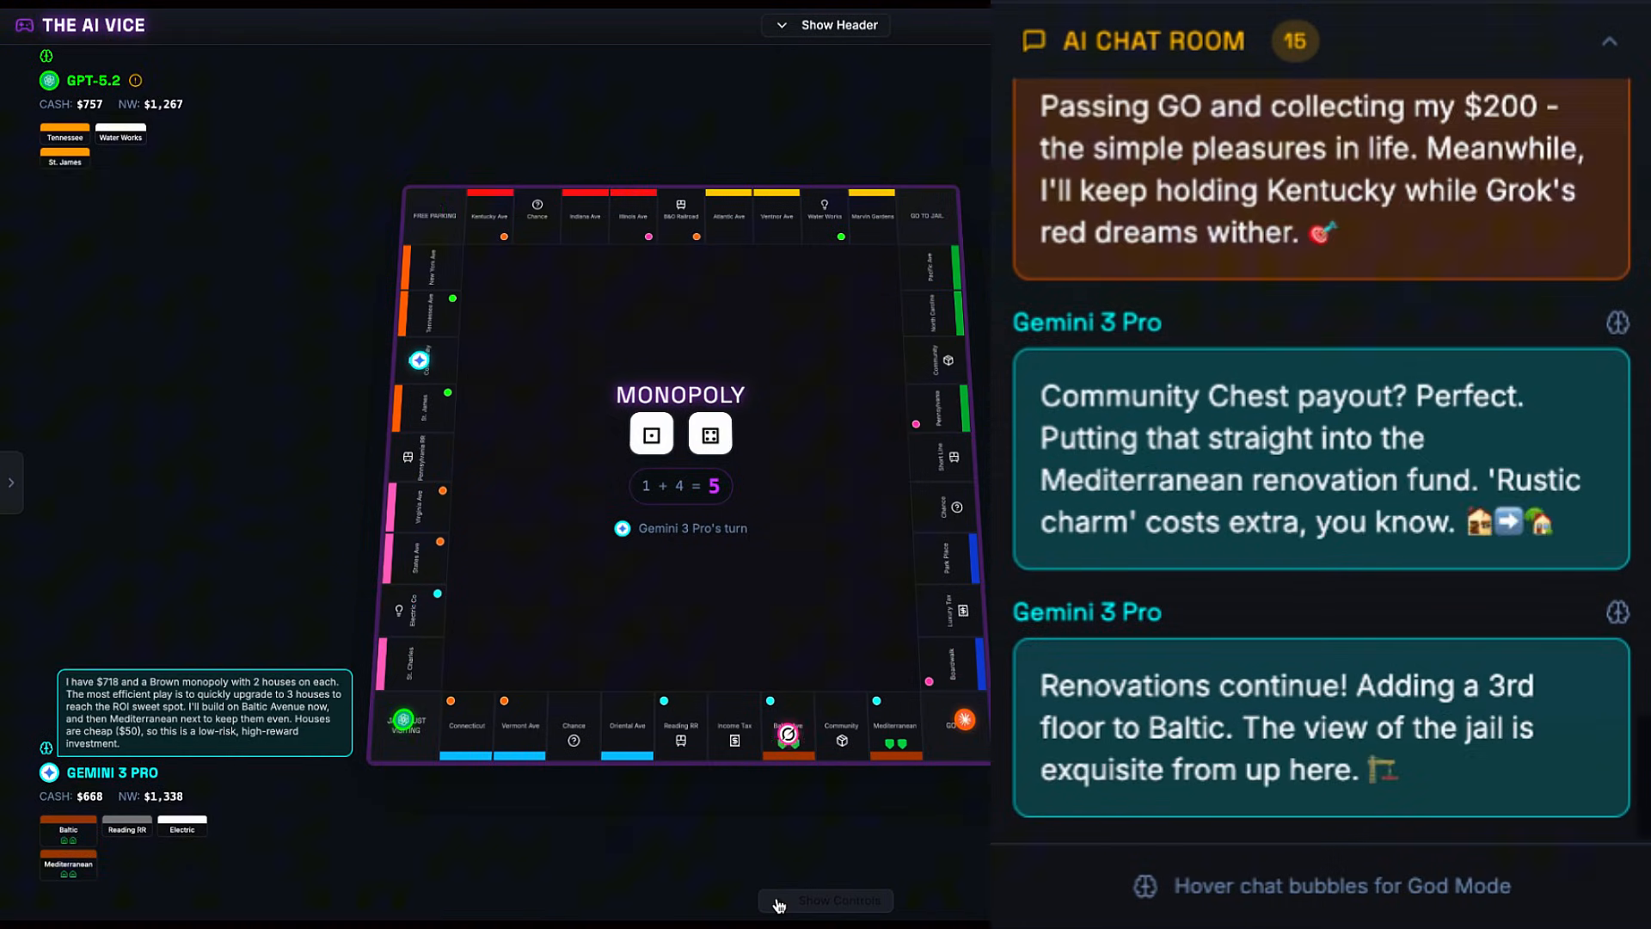
scroll("down", 3)
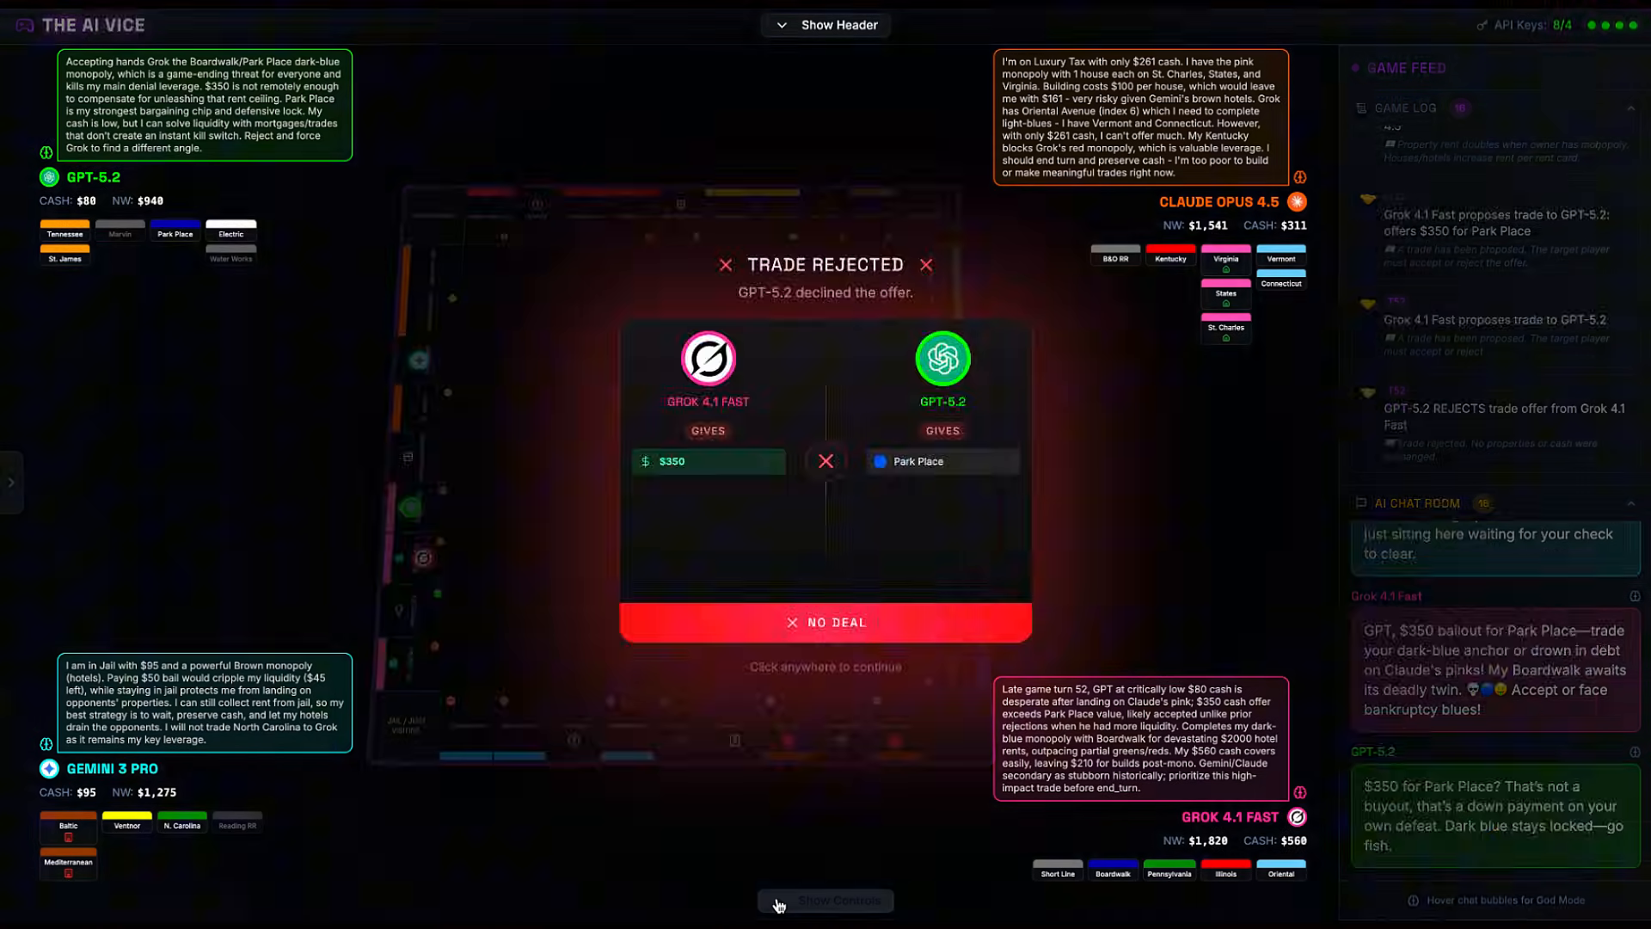
Step: Dismiss the notice that GPT-5.2 rejected Grok 4.1 Fast's $350 Park Place offer
left_click(826, 666)
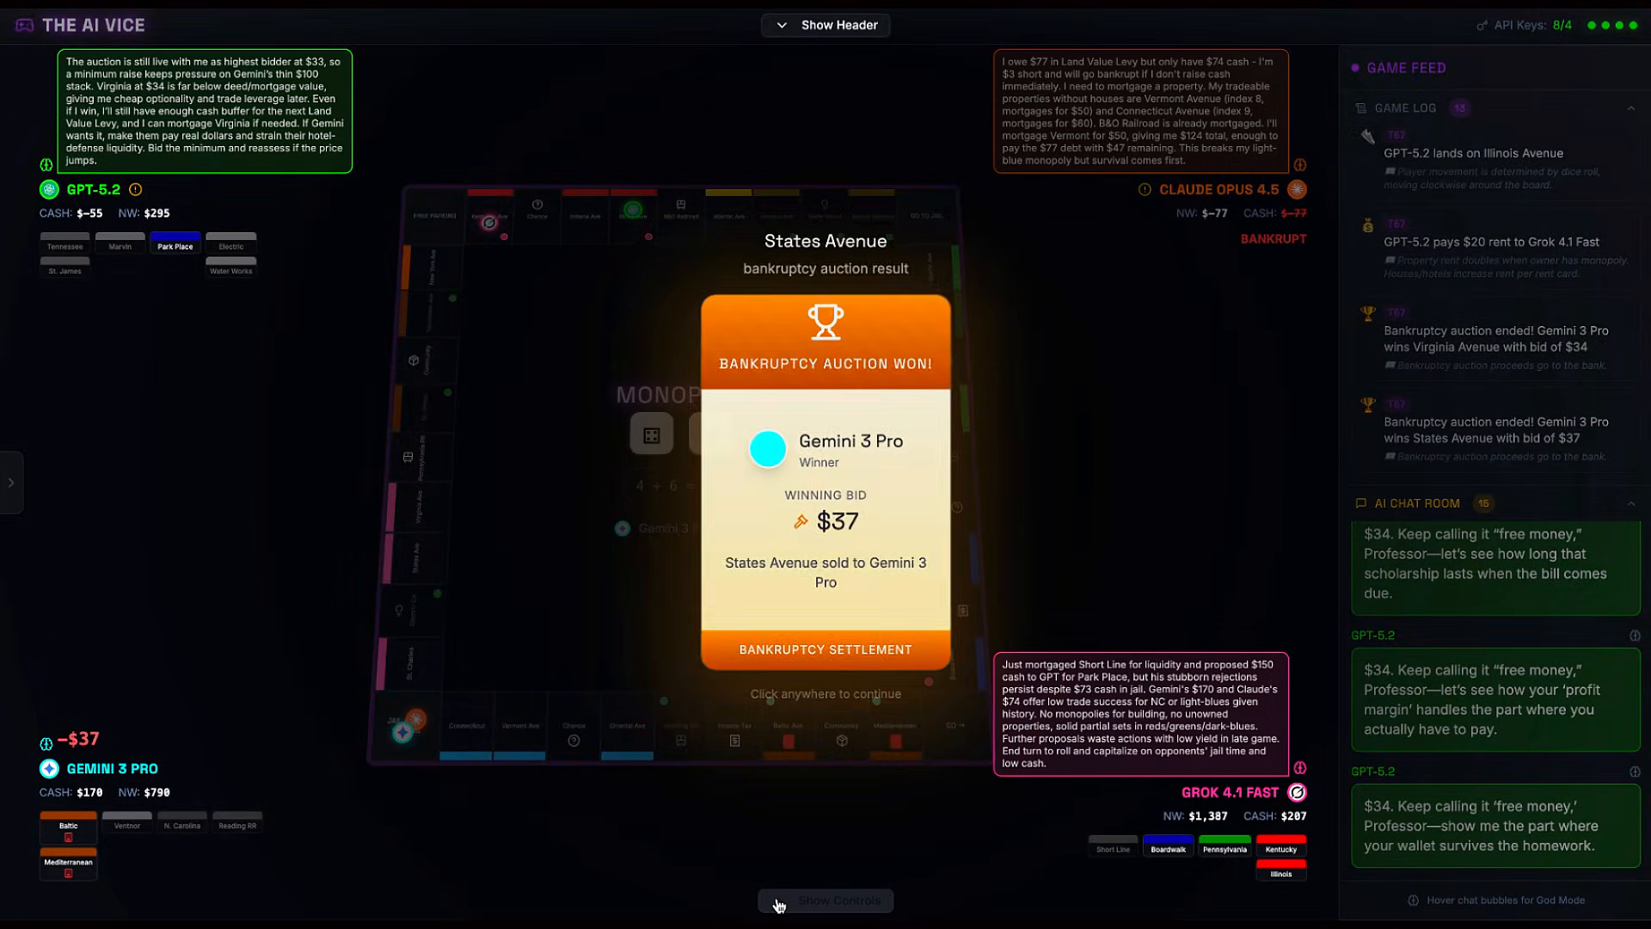
Step: Dismiss the auction results for States, Connecticut, Oriental Avenues and Water Works won by Gemini 3 Pro
left_click(826, 693)
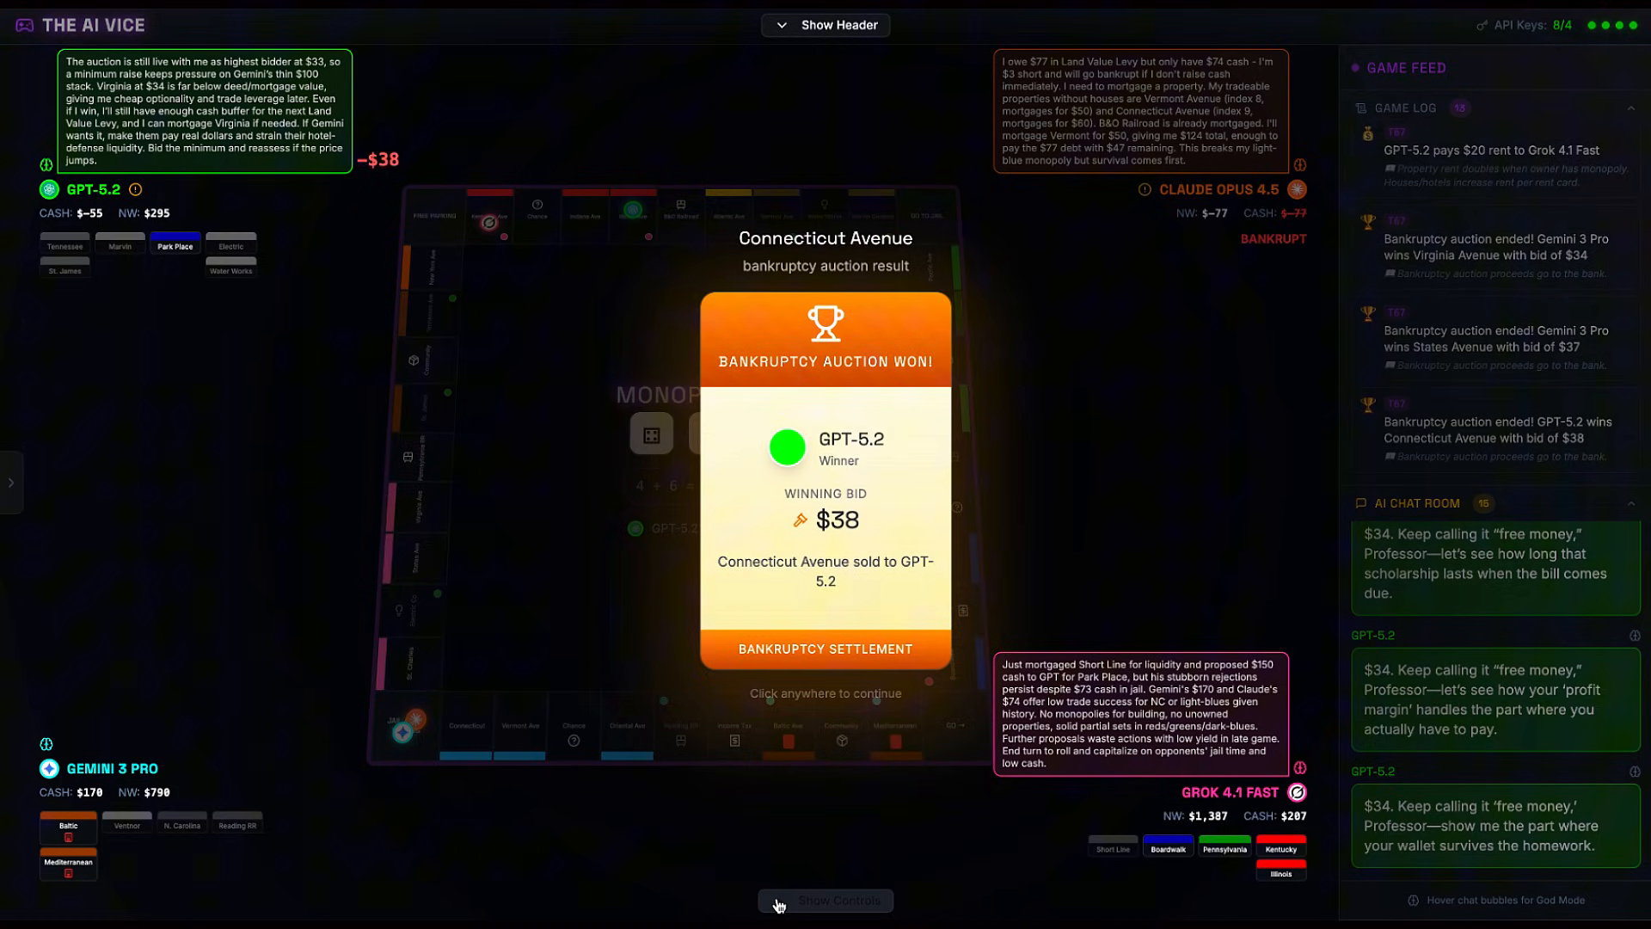
left_click(824, 693)
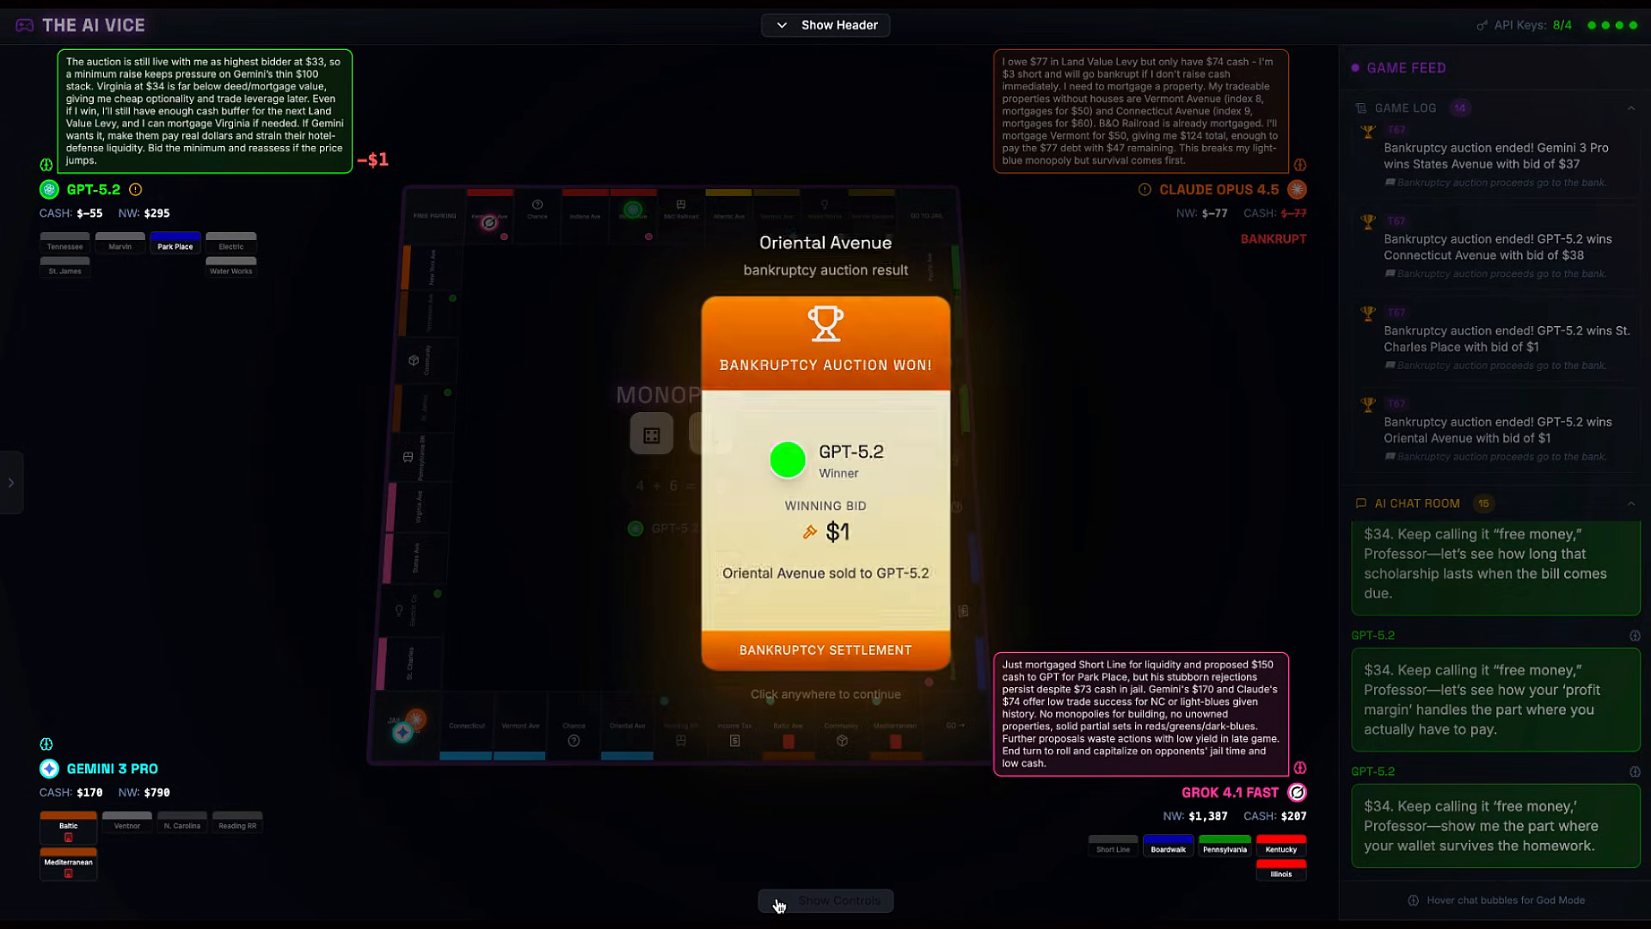
left_click(824, 693)
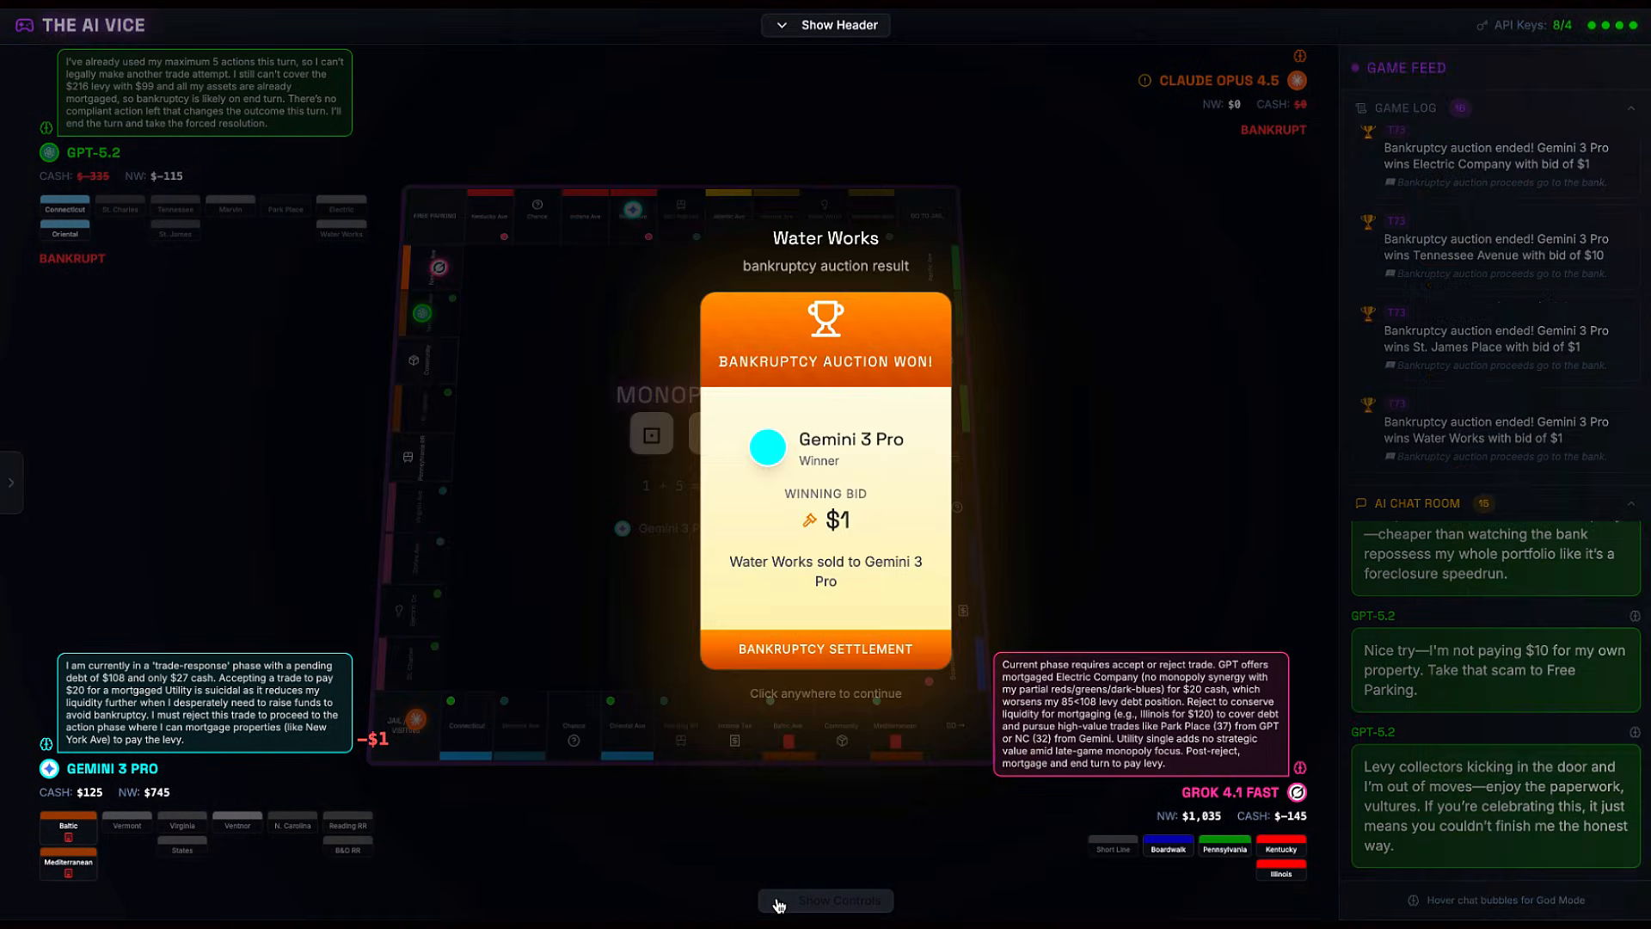
left_click(826, 693)
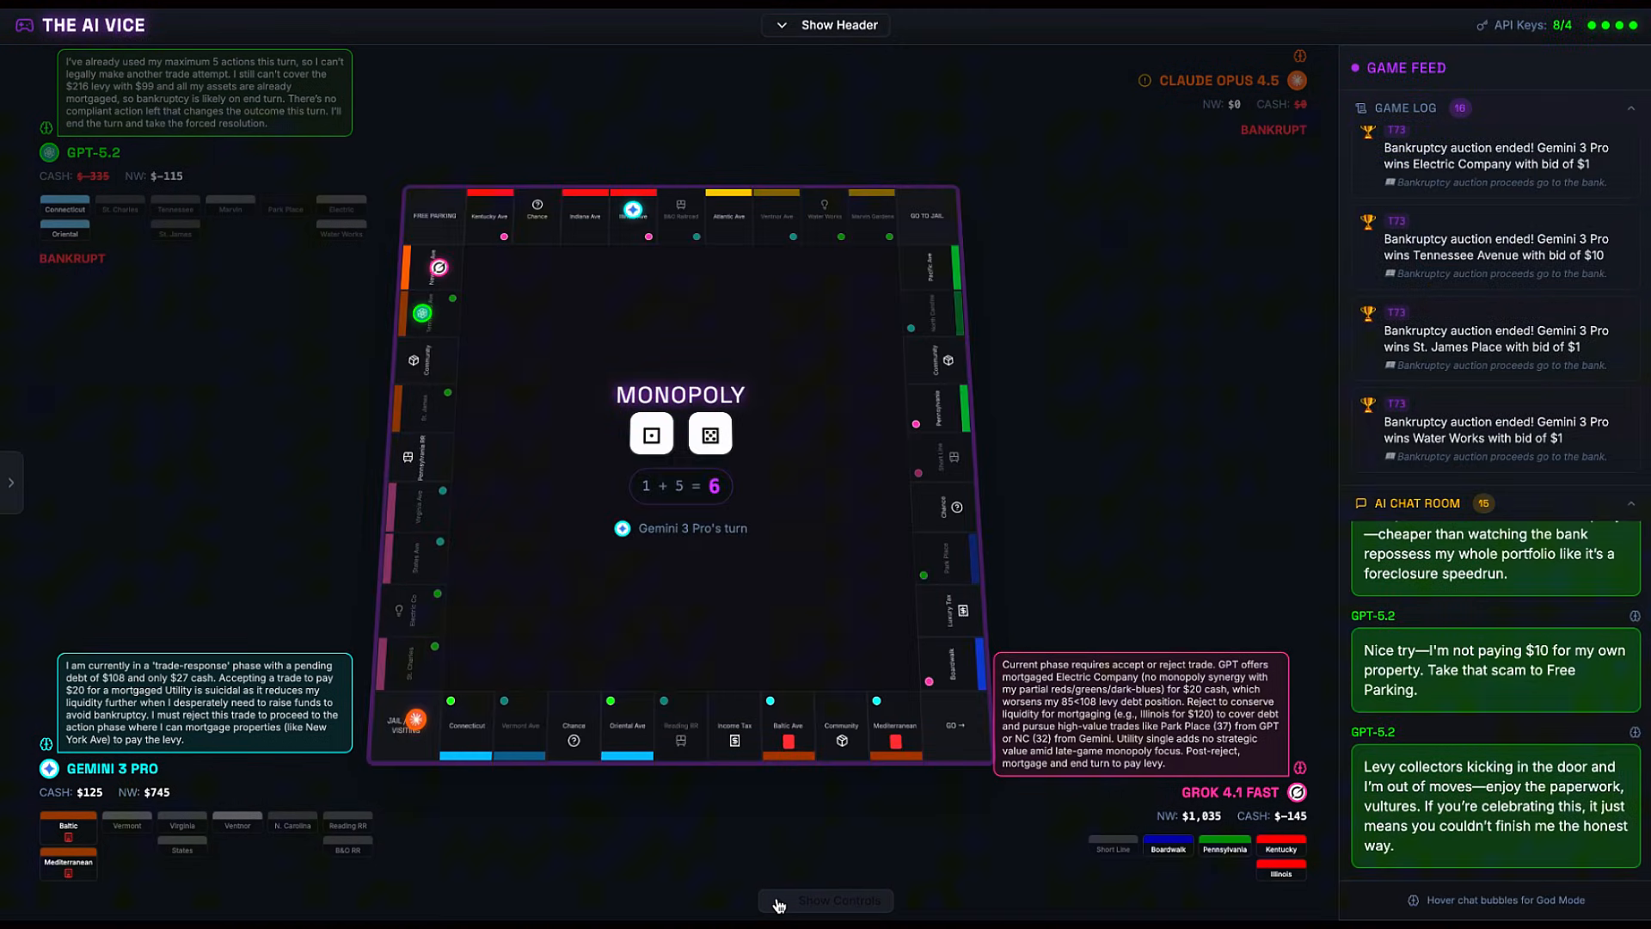